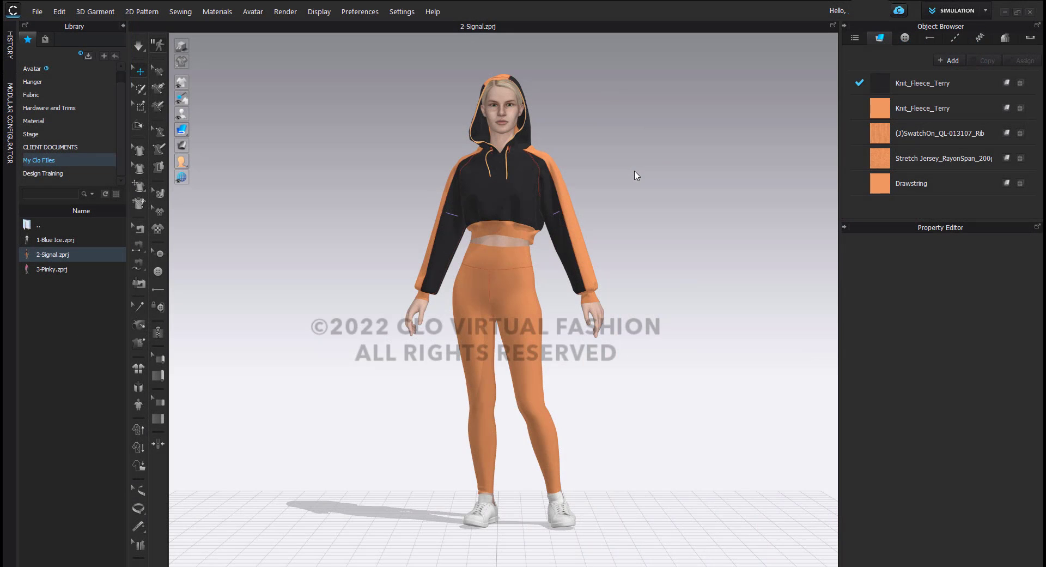
pyautogui.moveTo(334, 288)
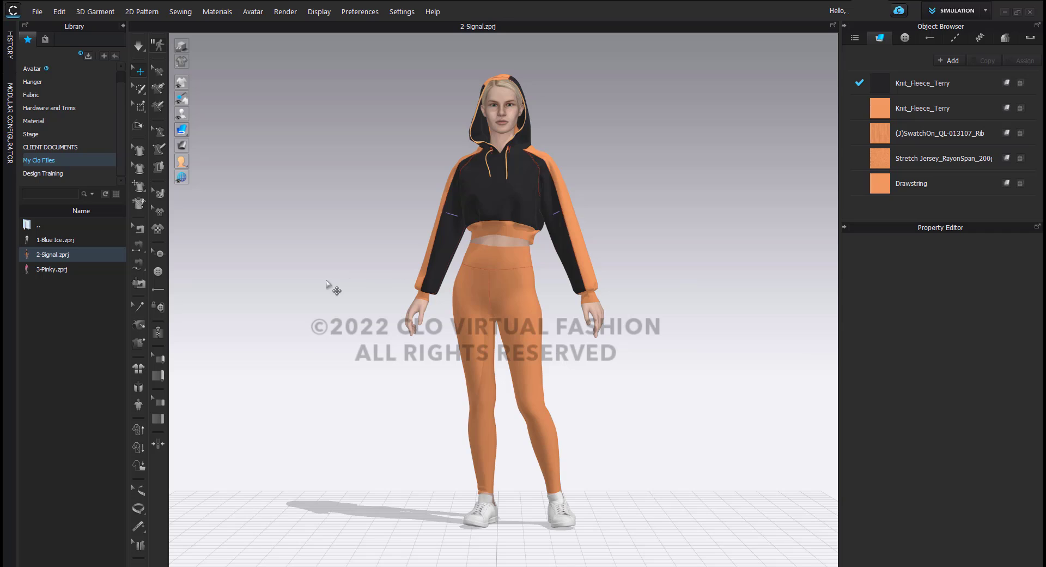
pyautogui.moveTo(672, 259)
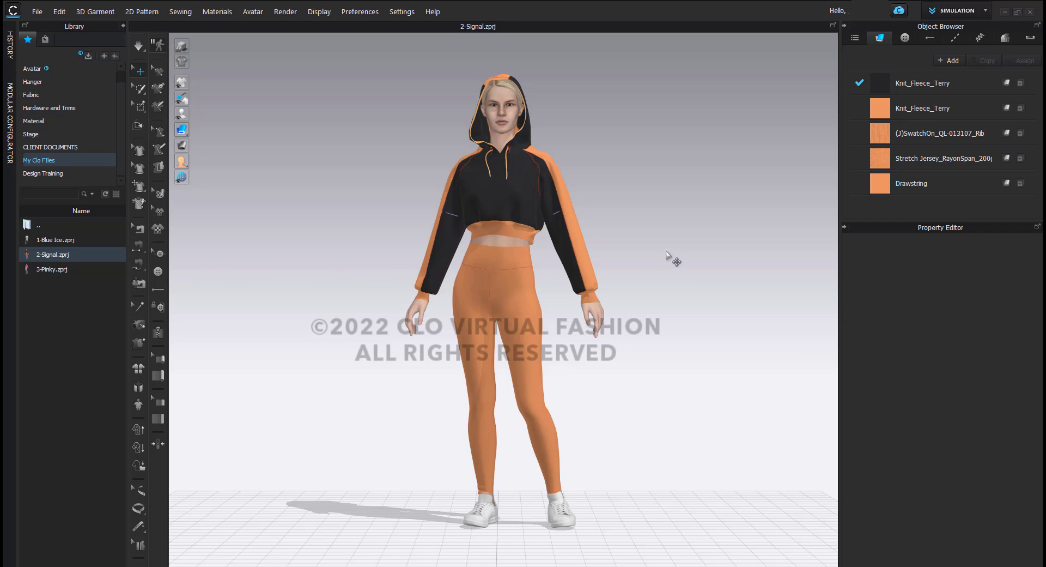
pyautogui.moveTo(534, 267)
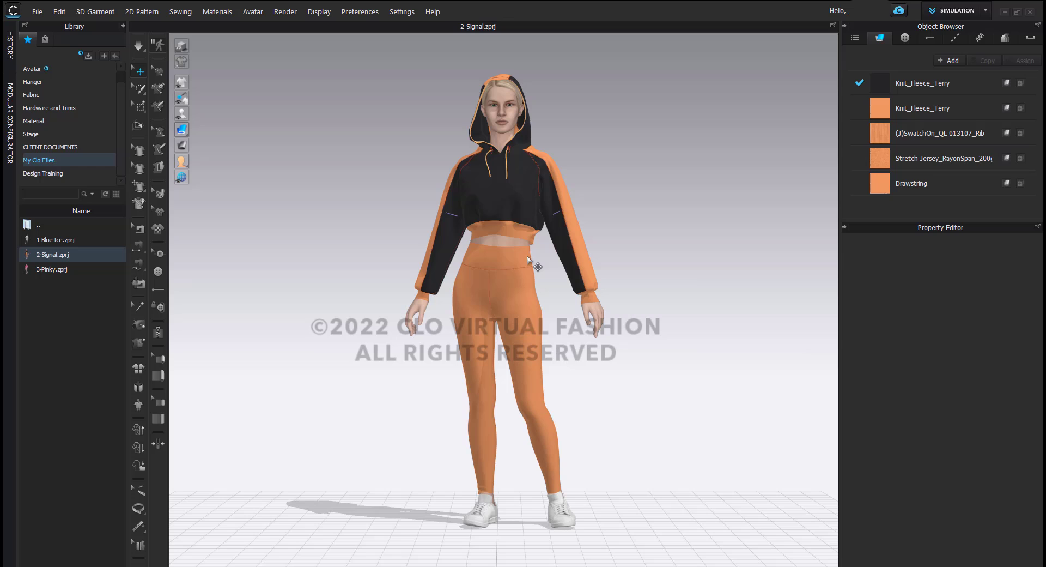
# Add 1-Blue Ice.zprj with its avatar, offset to X -0.5 and Z -0.3.
pyautogui.click(56, 240)
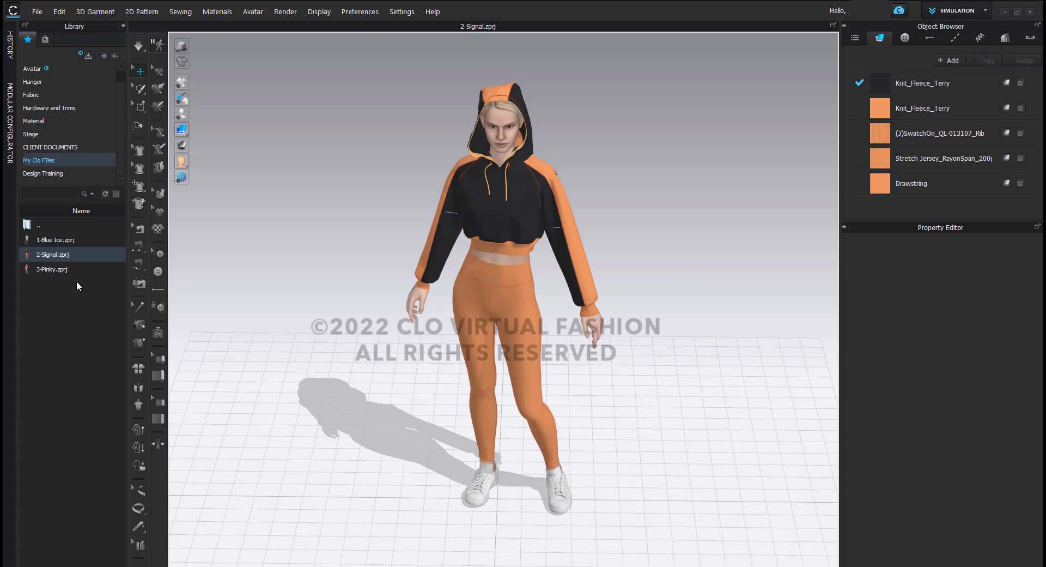
pyautogui.click(56, 240)
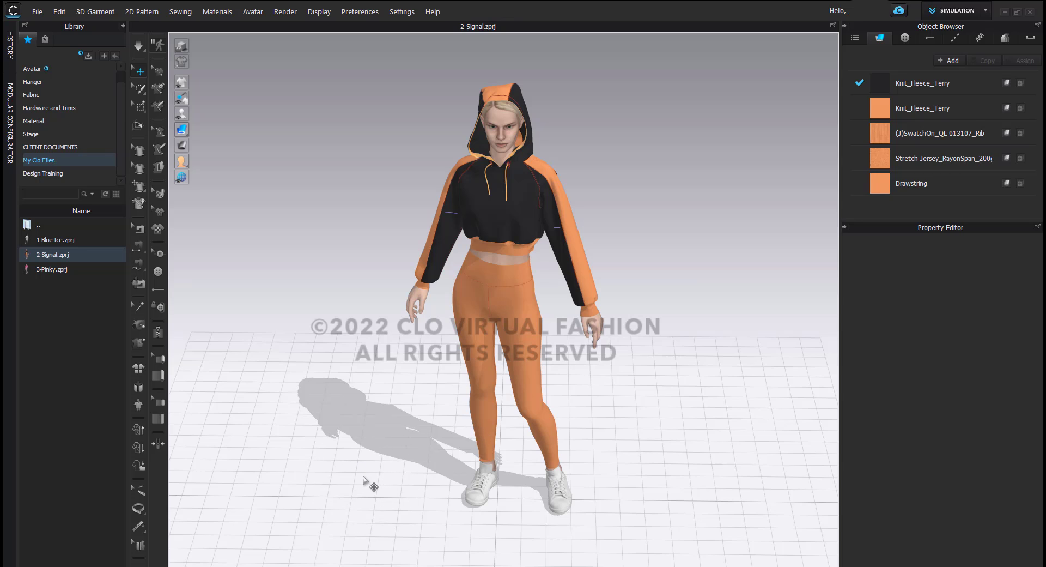
pyautogui.moveTo(628, 485)
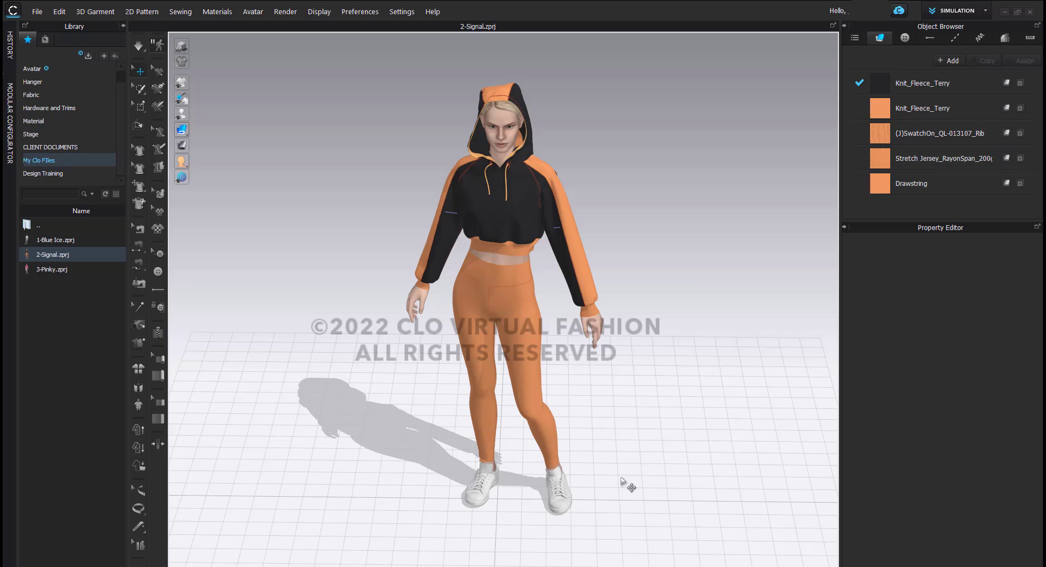
pyautogui.moveTo(650, 465)
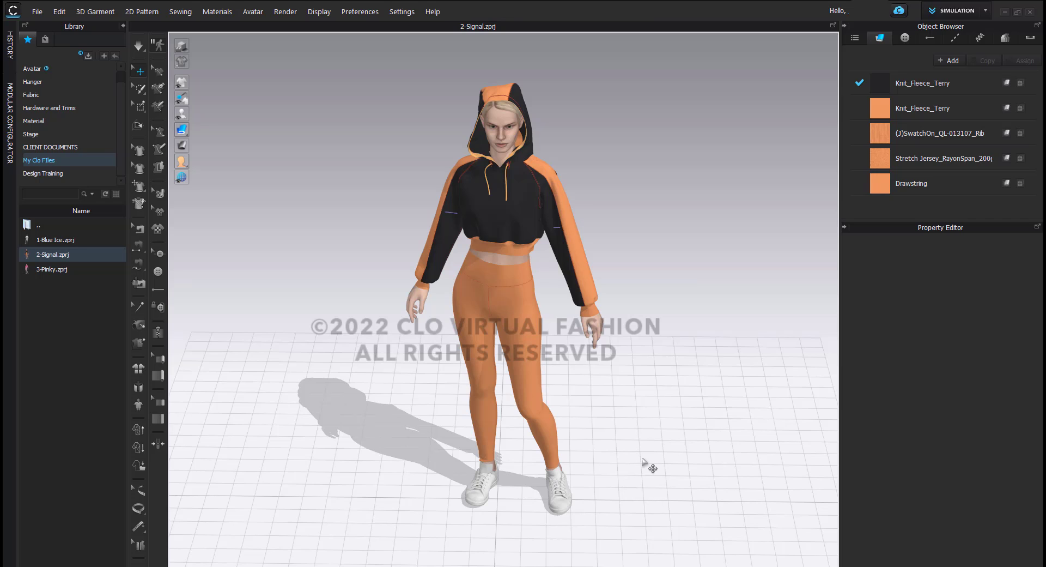
pyautogui.moveTo(601, 402)
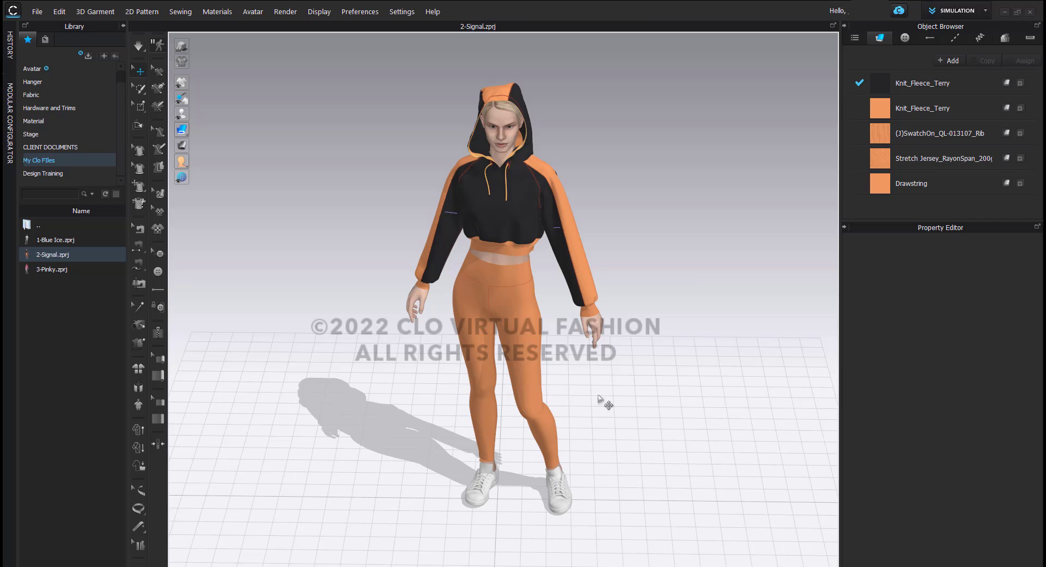
pyautogui.click(57, 240)
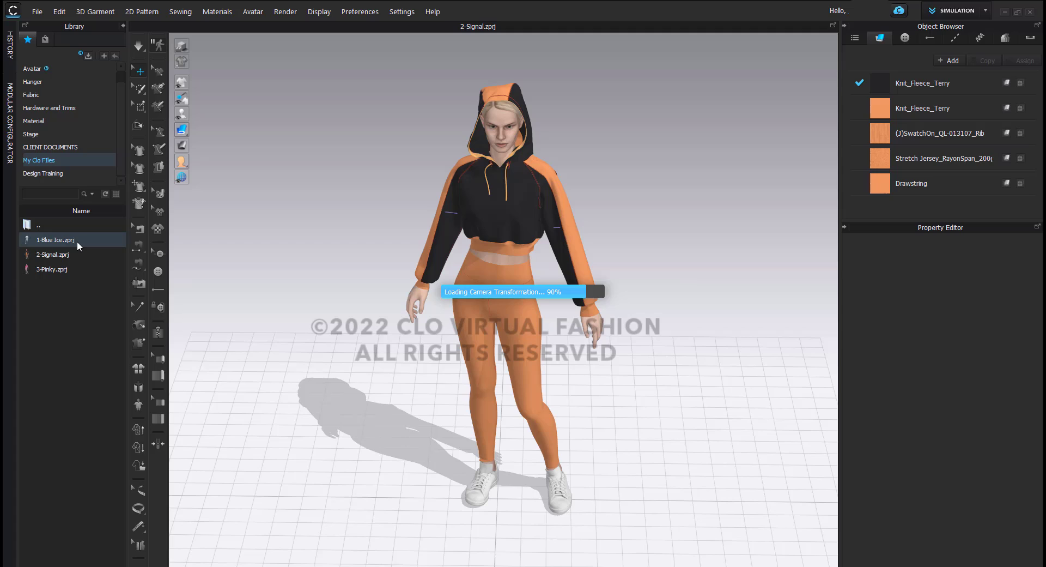
pyautogui.doubleClick(56, 240)
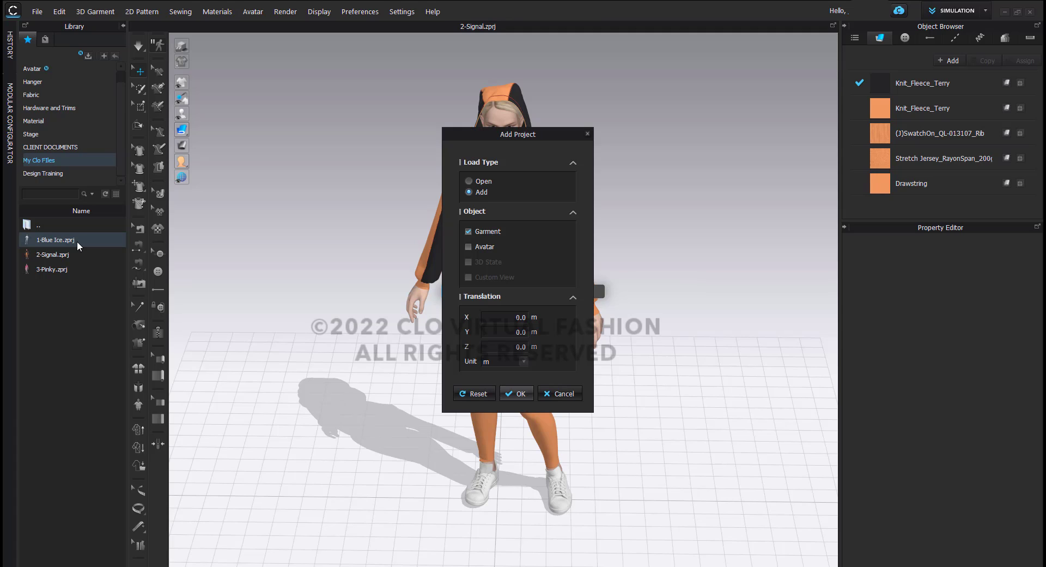
pyautogui.click(469, 247)
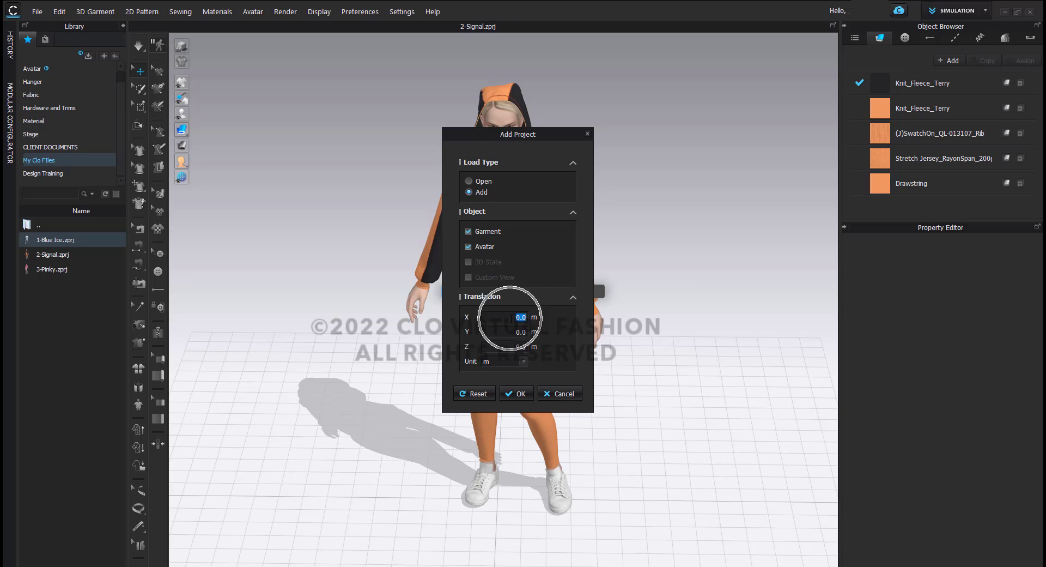
pyautogui.moveTo(506, 499)
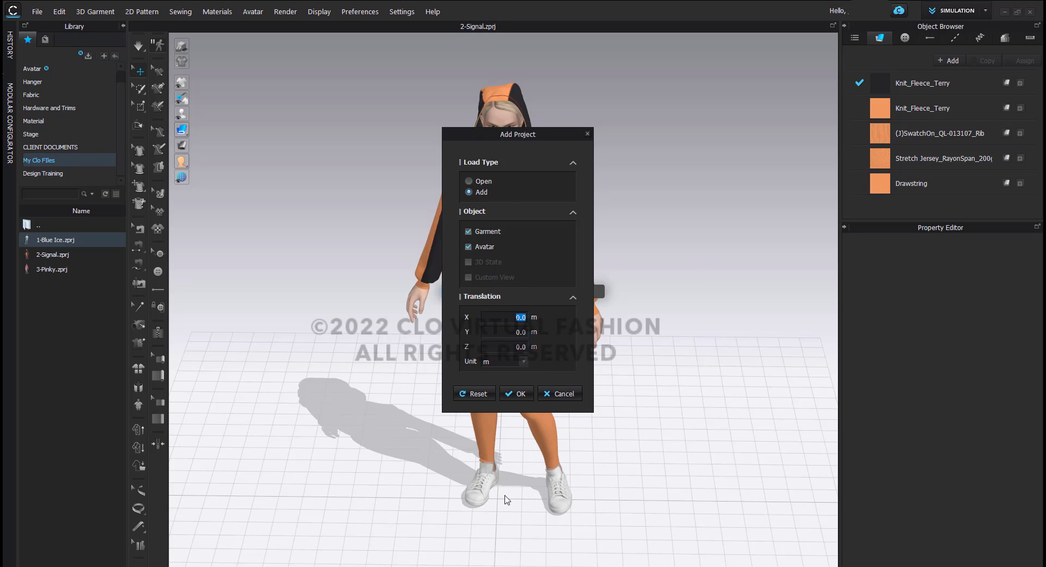
pyautogui.moveTo(503, 522)
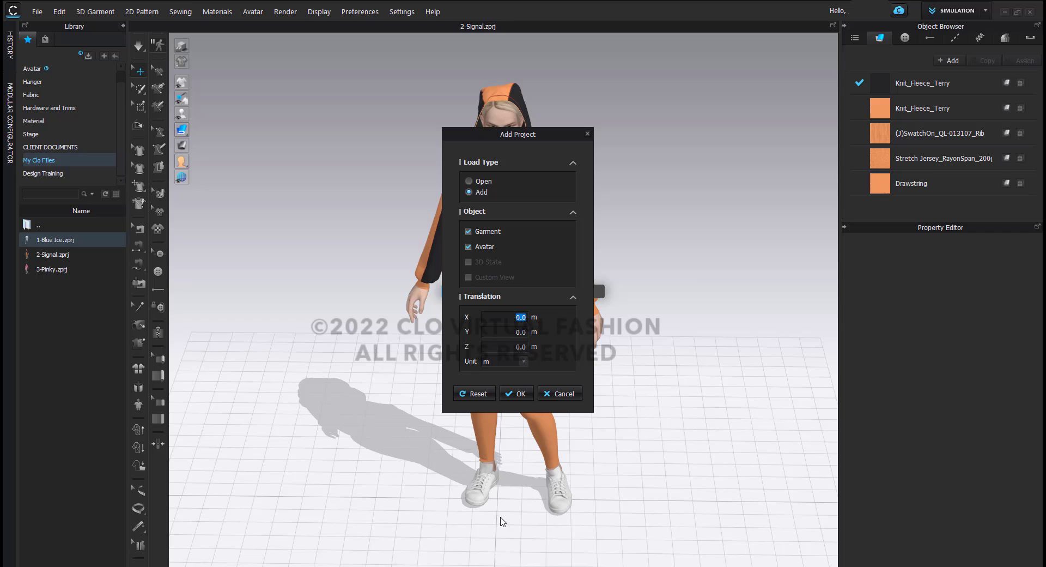
pyautogui.moveTo(310, 503)
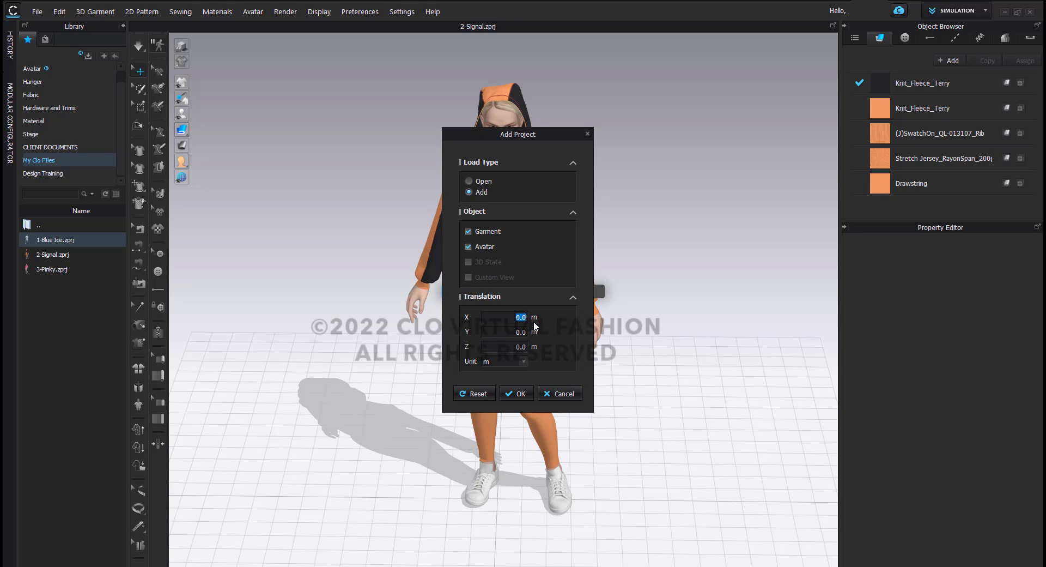
pyautogui.moveTo(291, 497)
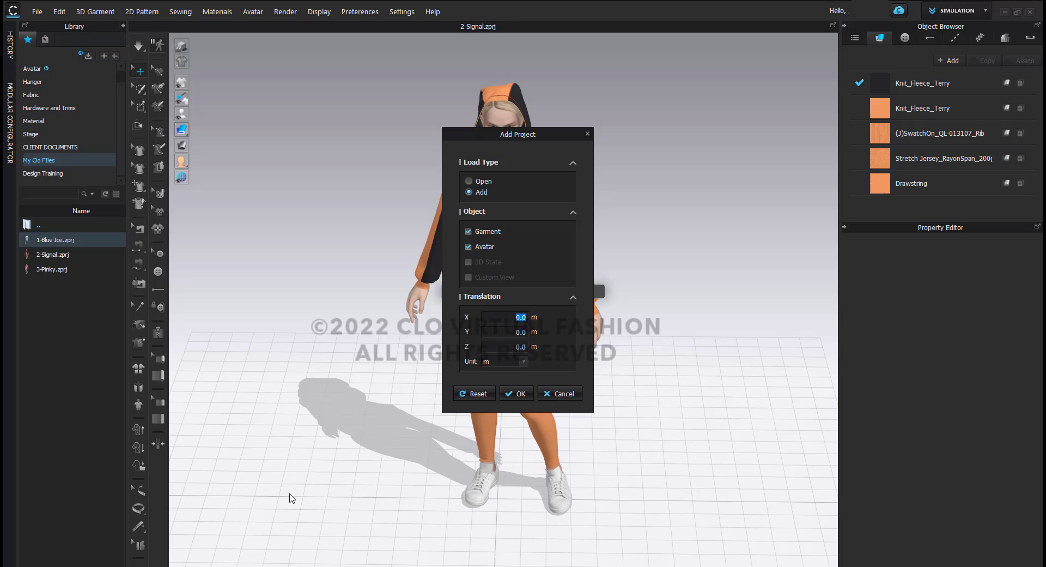
pyautogui.moveTo(277, 499)
pyautogui.write('-0.5')
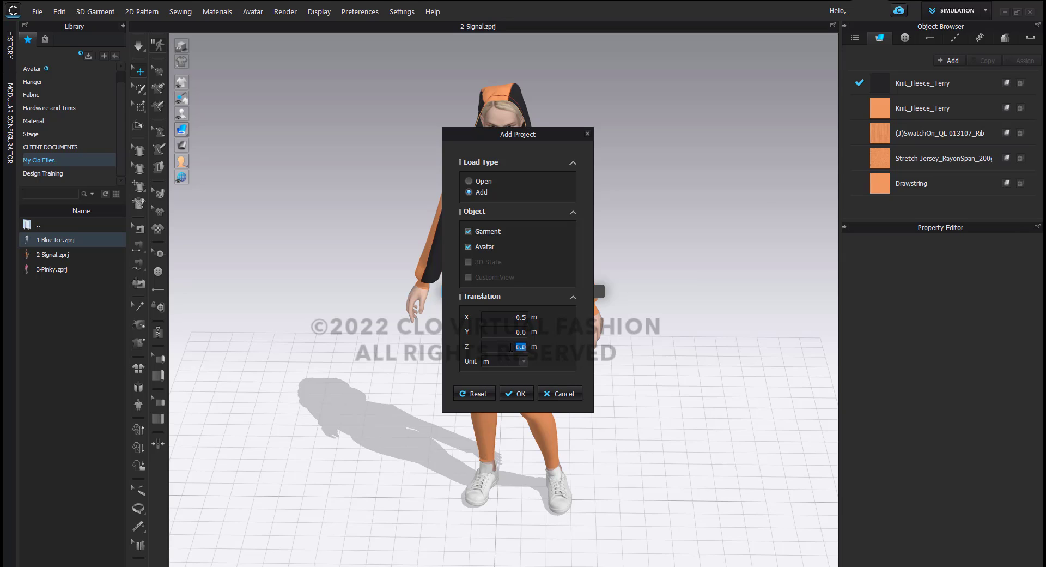
pyautogui.write('-3')
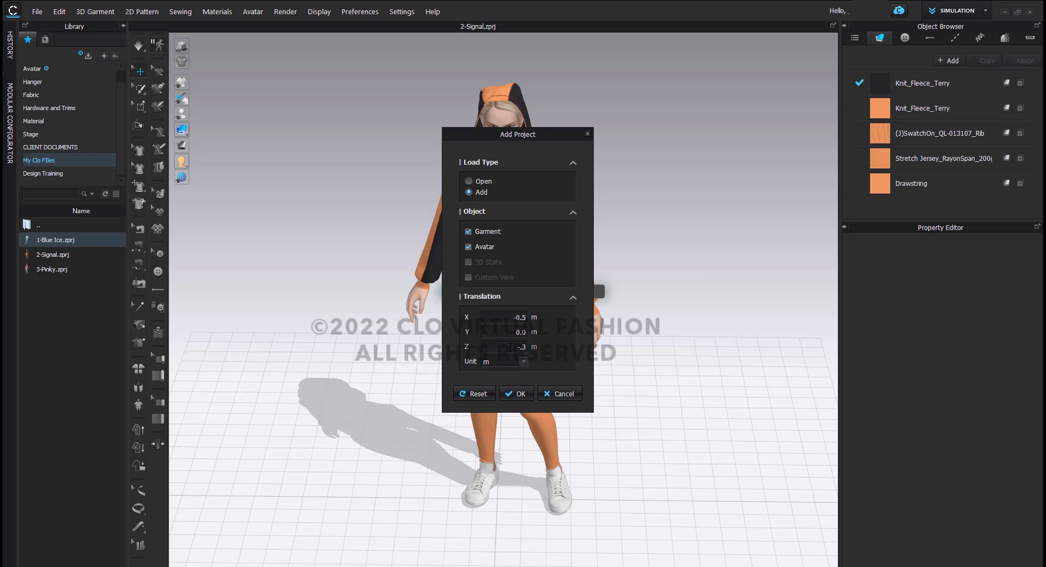
pyautogui.click(516, 394)
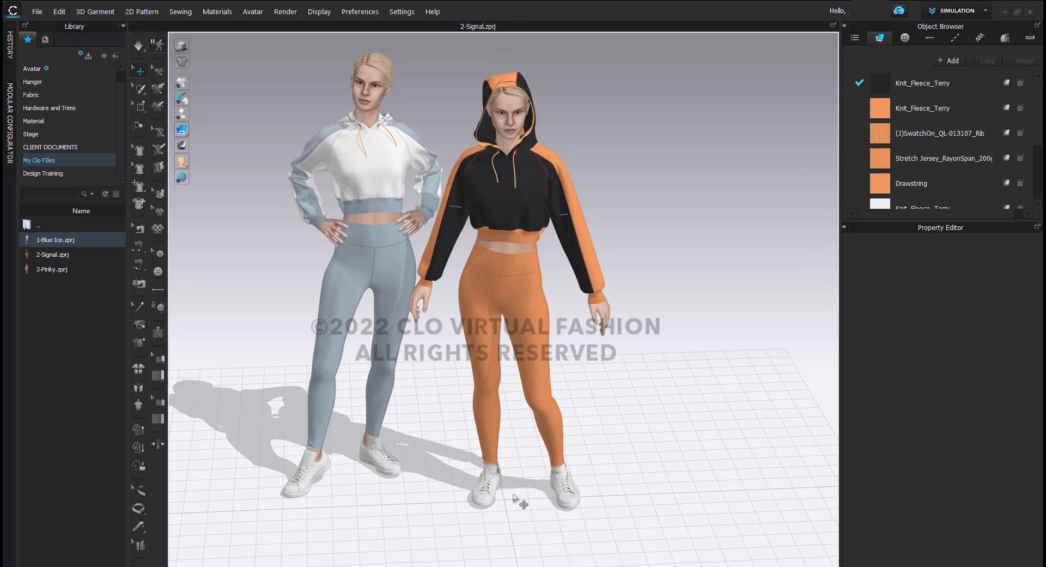
# Preview 3-Pinky.zprj in the Library and open its context menu.
pyautogui.click(51, 268)
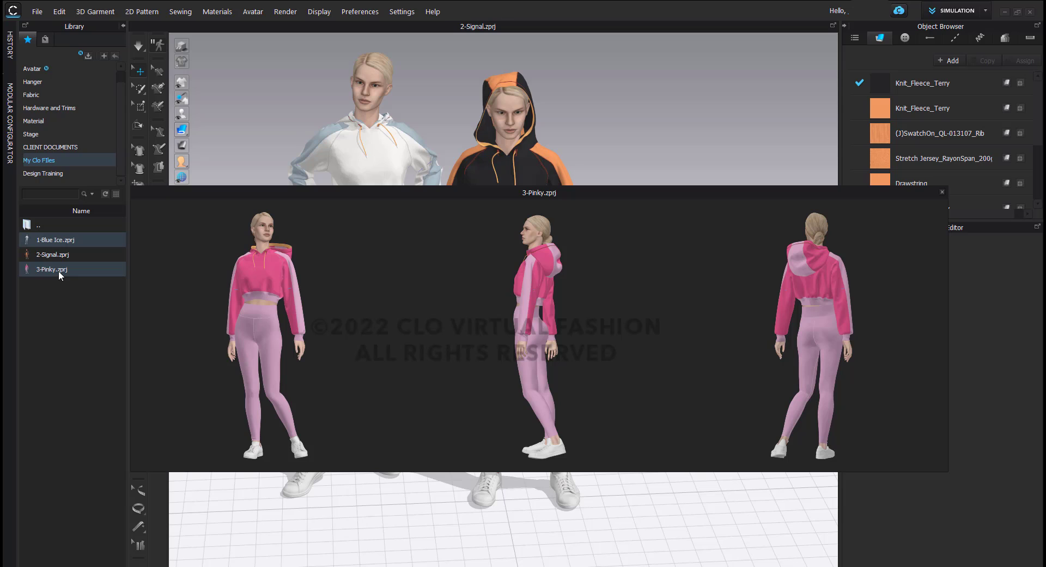
pyautogui.rightClick(51, 268)
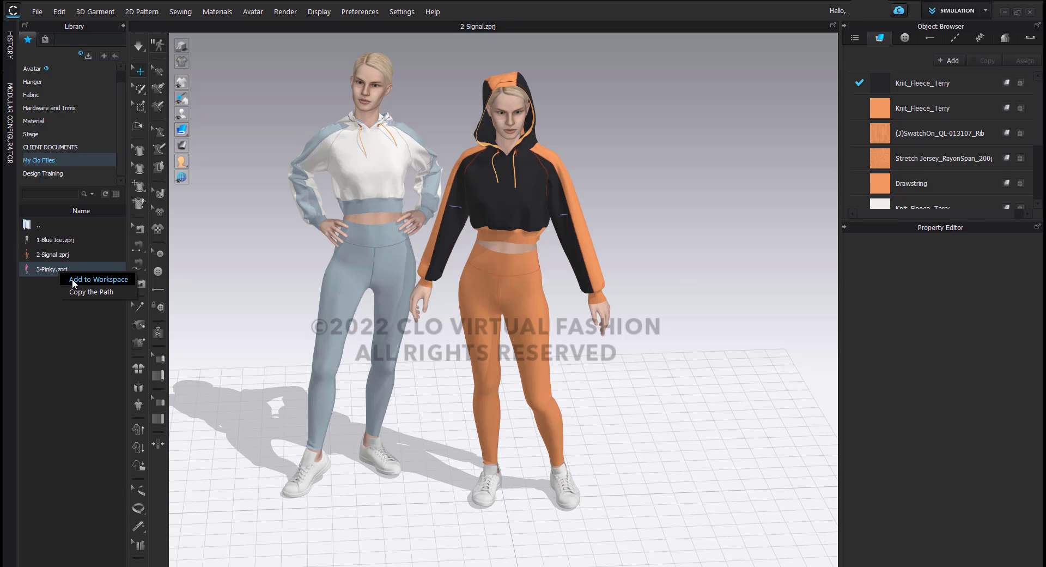
# Add the Pinky garment and avatar to the workspace at X 0.5, Z -0.3.
pyautogui.click(97, 279)
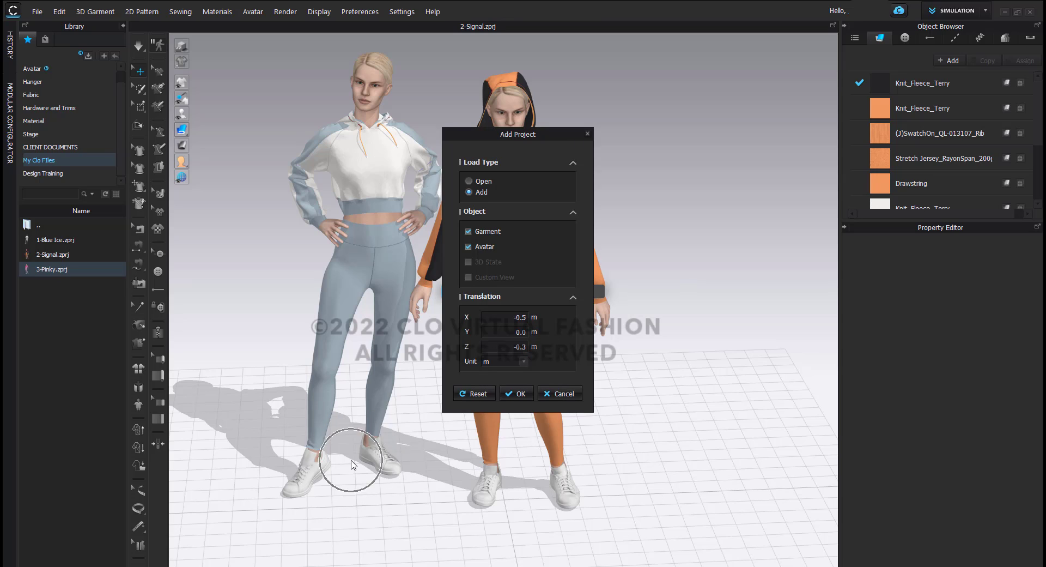
pyautogui.moveTo(555, 490)
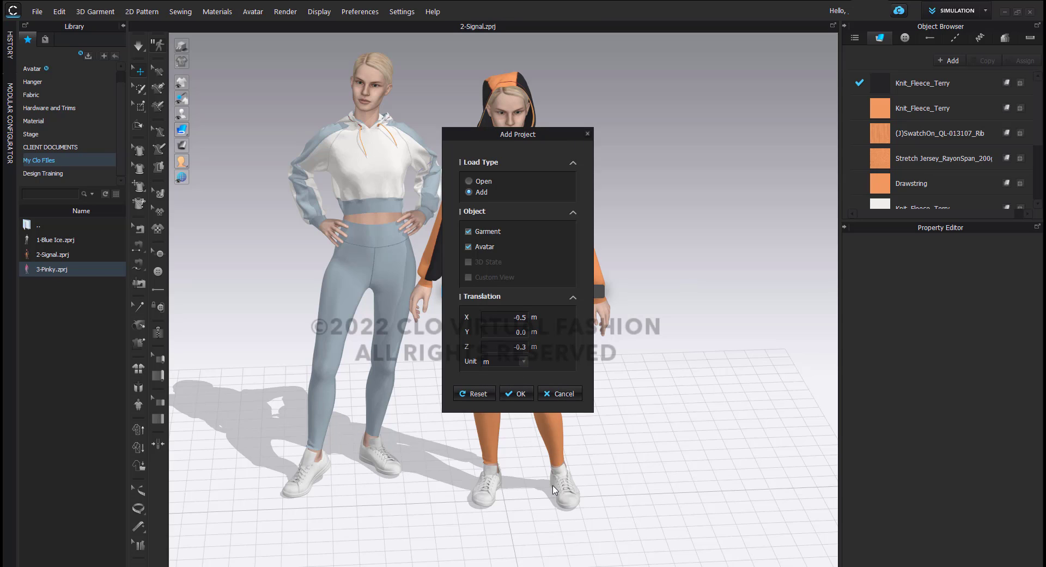
pyautogui.moveTo(598, 352)
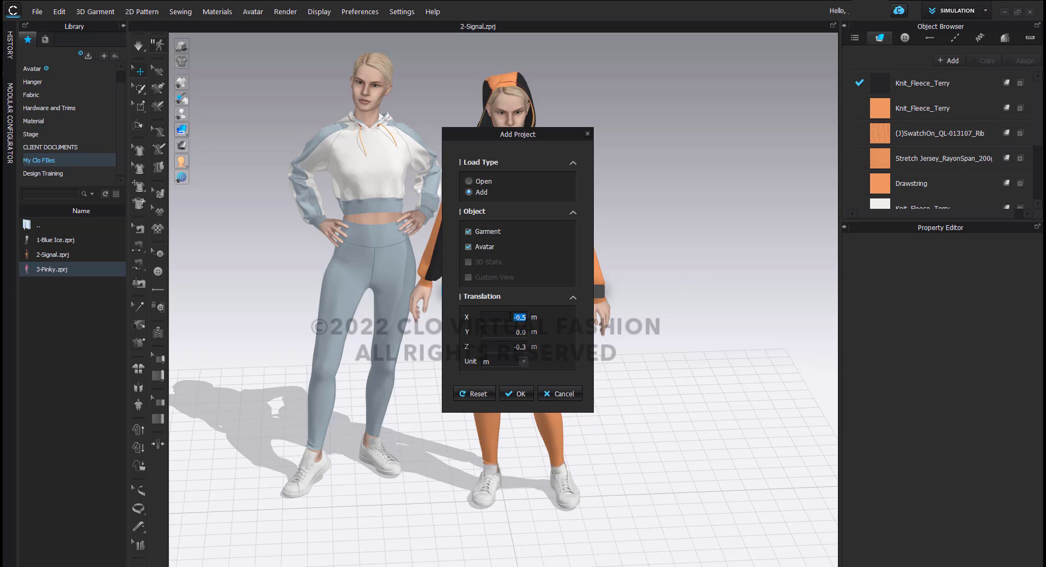
pyautogui.write('.5')
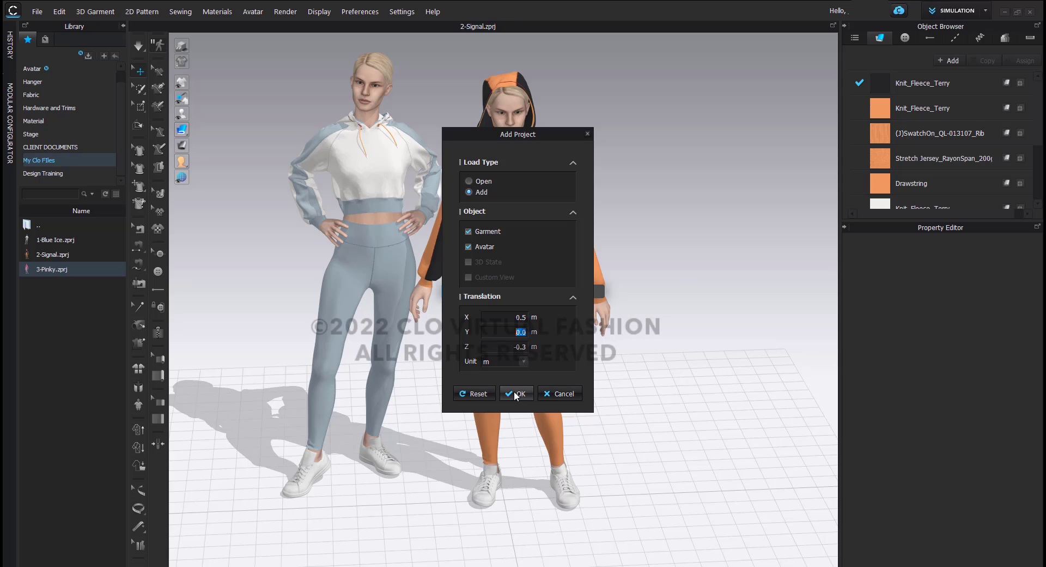
pyautogui.click(516, 394)
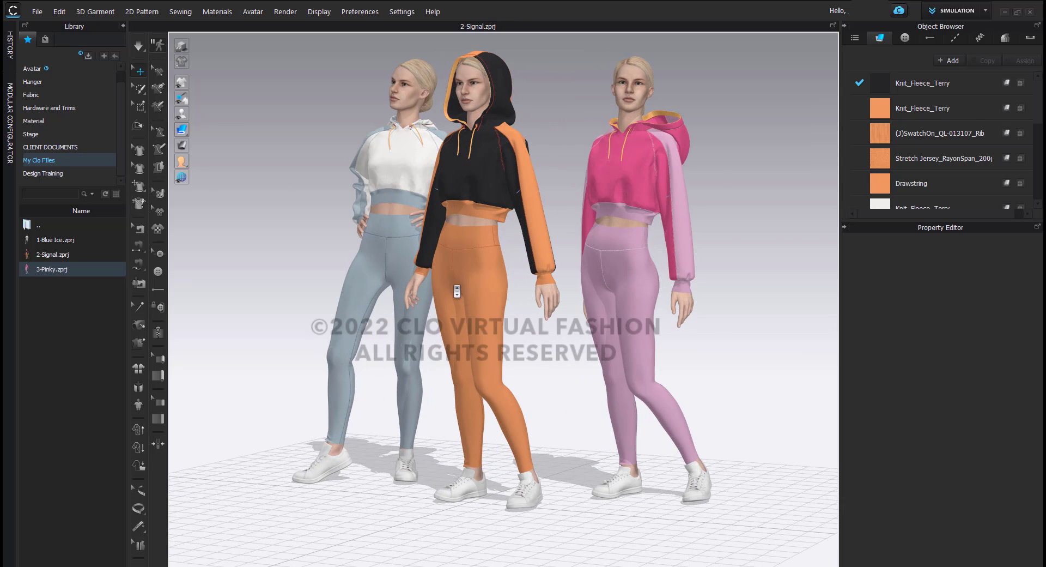
pyautogui.scroll(3)
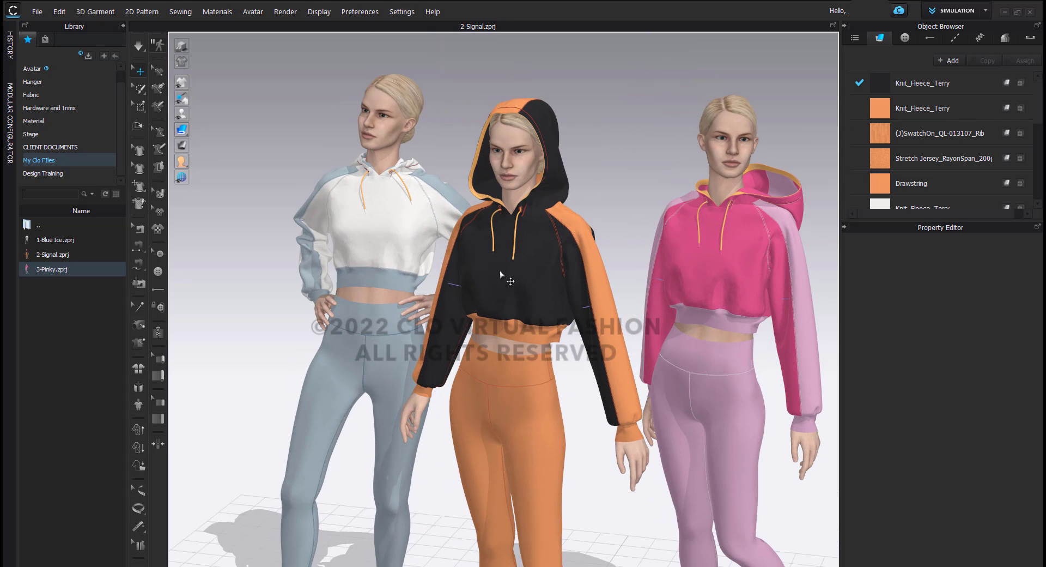
pyautogui.click(56, 240)
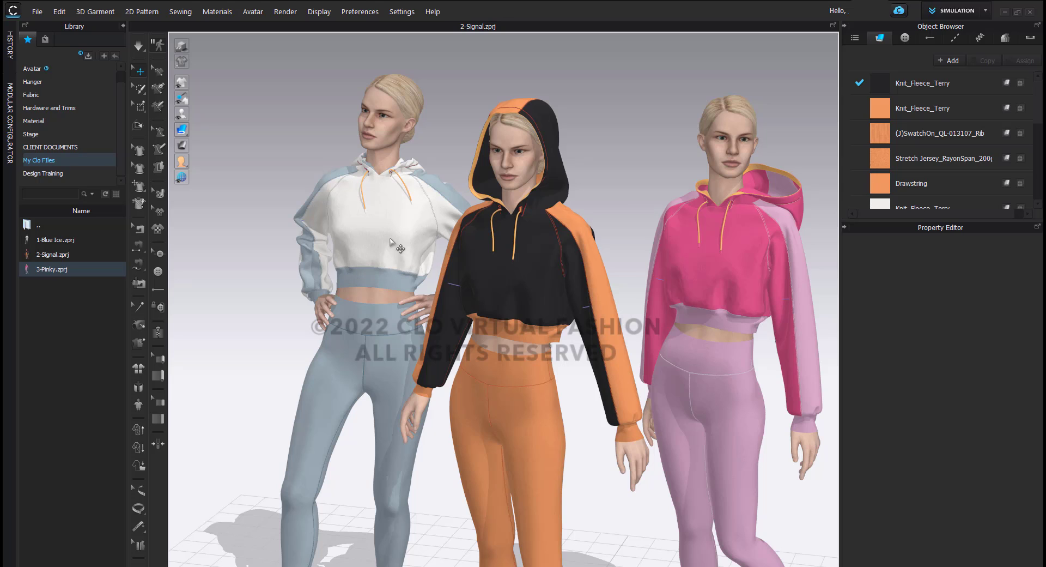
pyautogui.moveTo(502, 173)
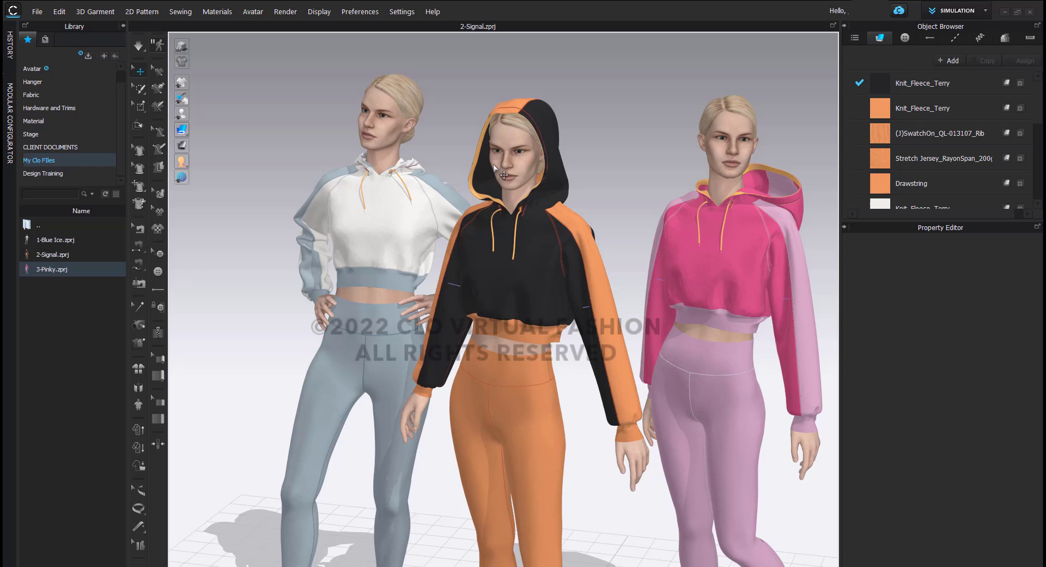